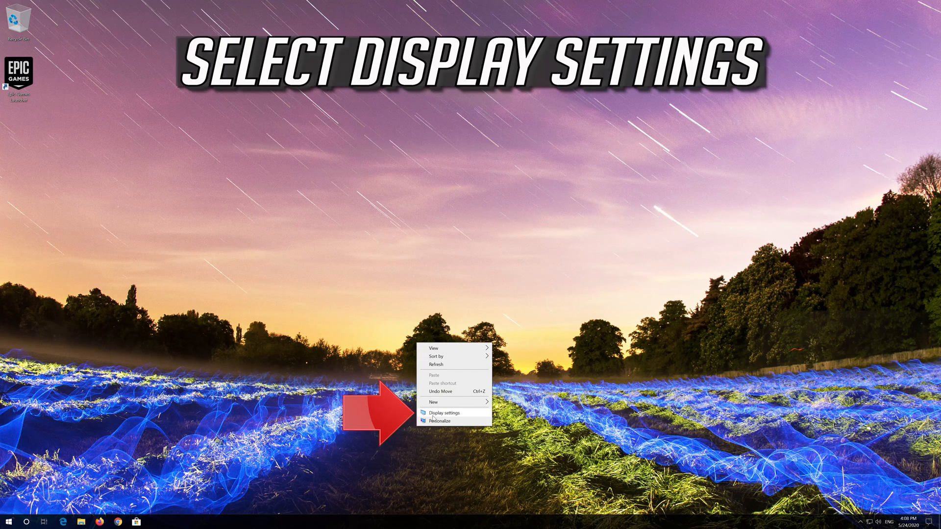
mouse_move(465, 415)
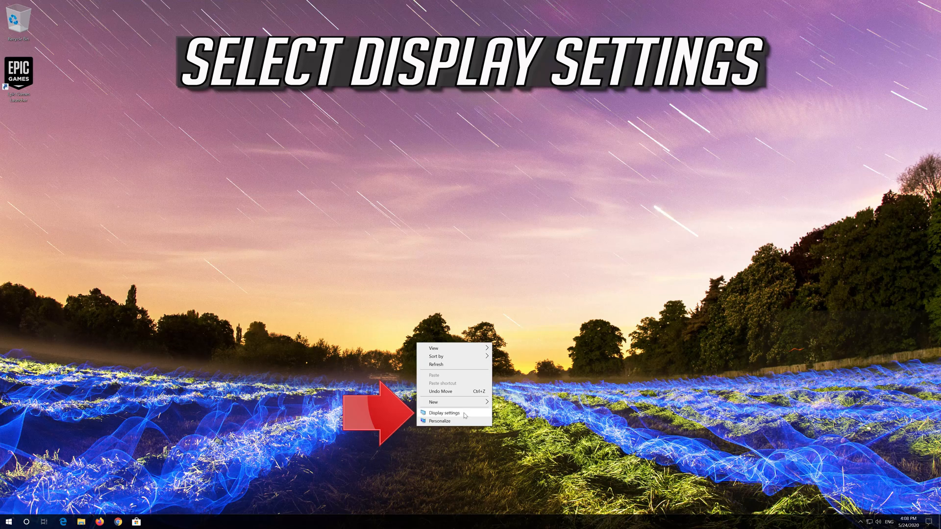
Open Display settings from the desktop and list the resolutions, with 3840 × 2160 current
left_click(446, 413)
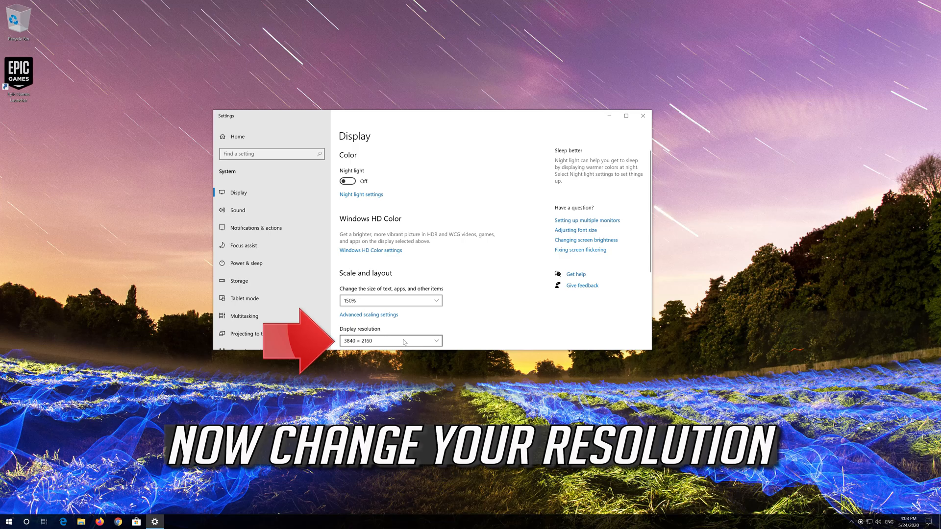
left_click(390, 341)
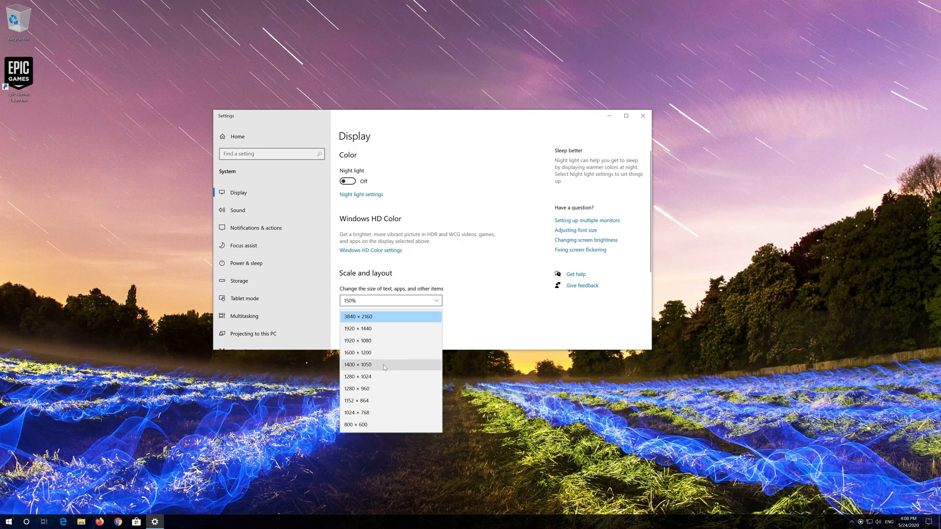
mouse_move(374, 377)
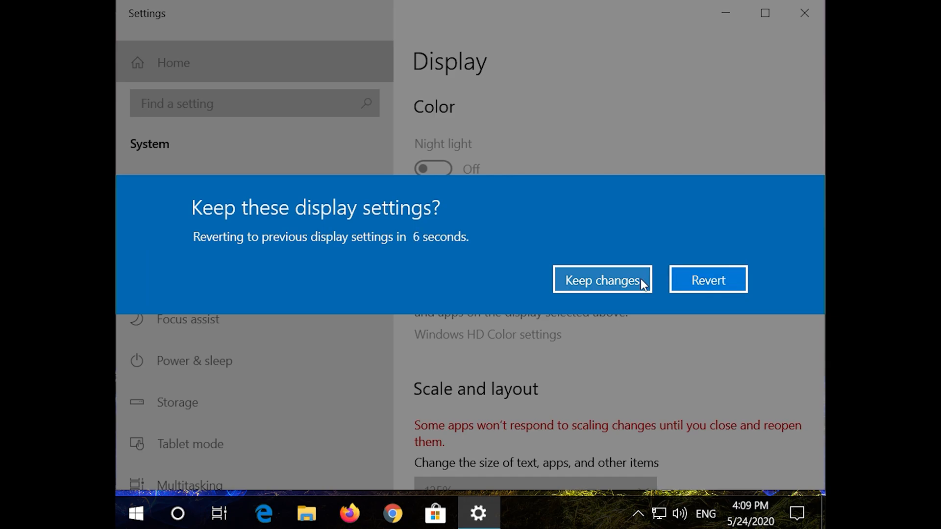
Keep the lower resolution, launch Epic Games Launcher, and dismiss the Civilization VI notification
left_click(602, 280)
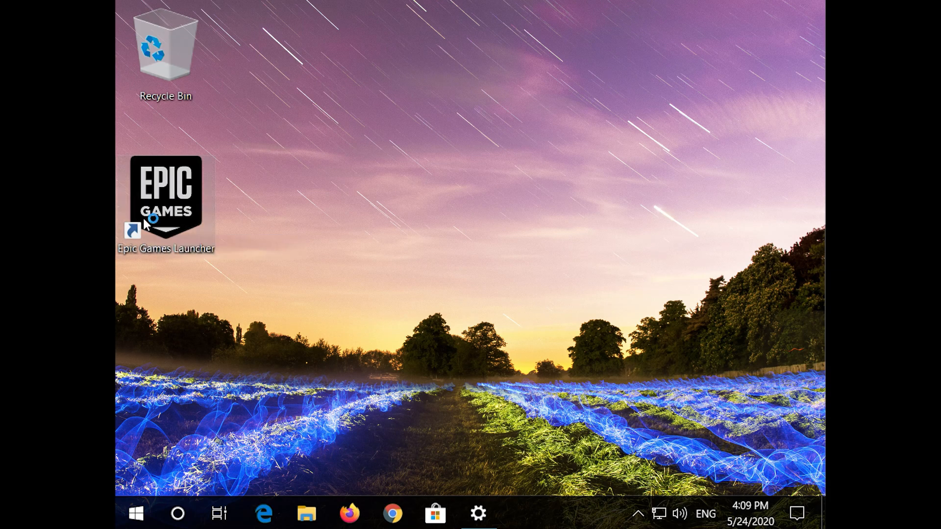
mouse_move(150, 225)
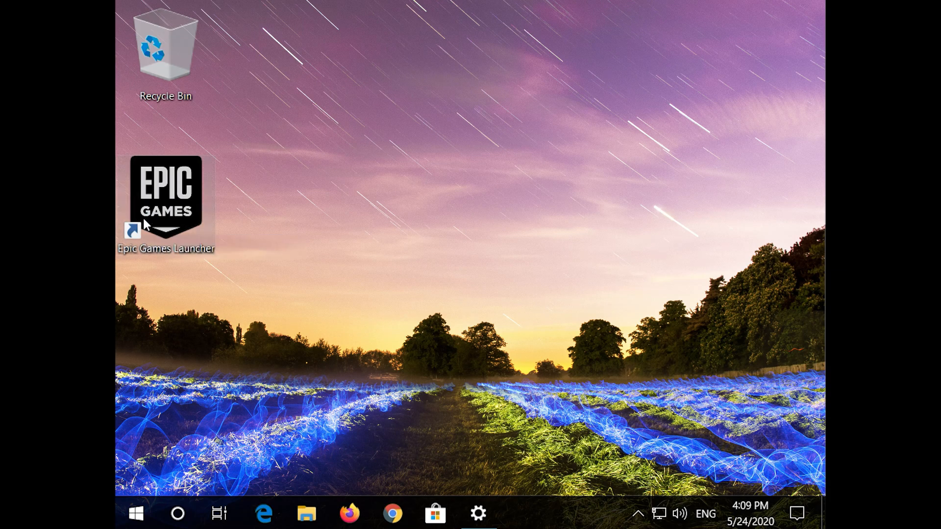
double_click(166, 198)
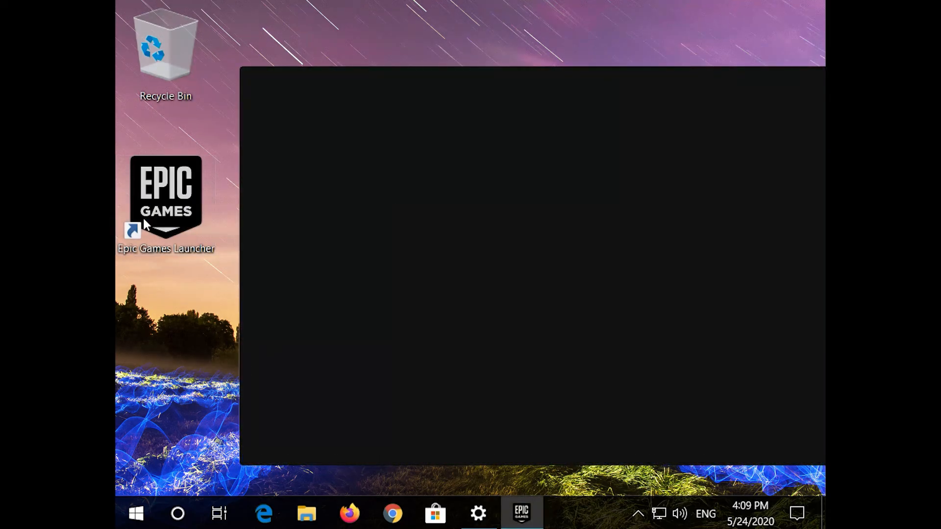
double_click(166, 198)
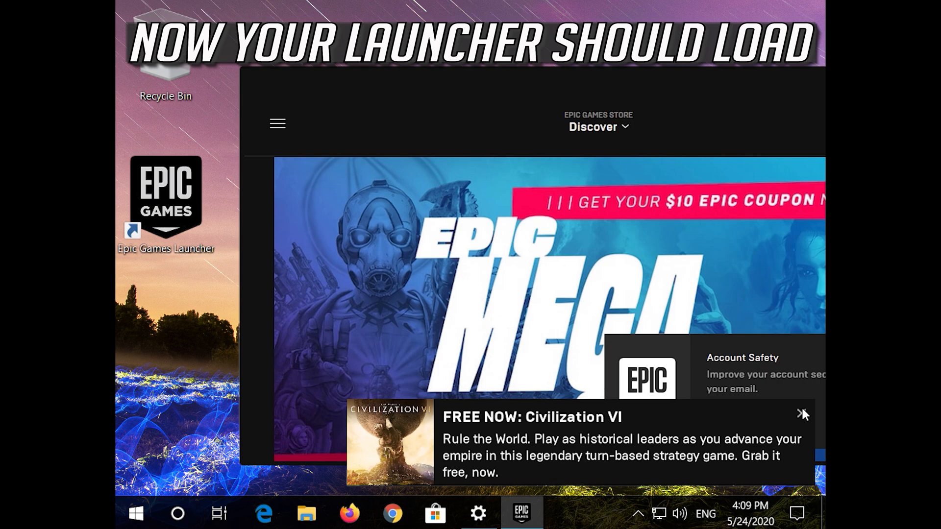
left_click(802, 414)
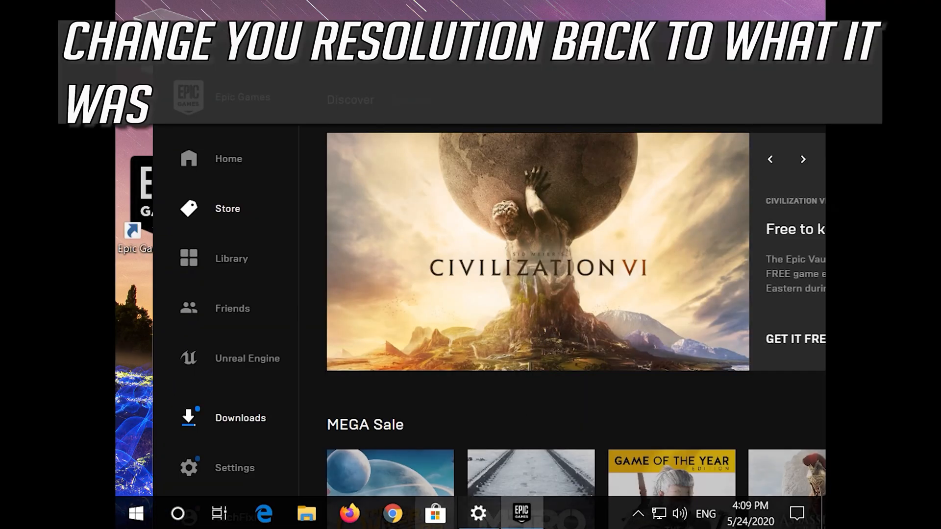
Reopen Display settings from the taskbar and list resolutions, currently at 1024 × 768
left_click(479, 513)
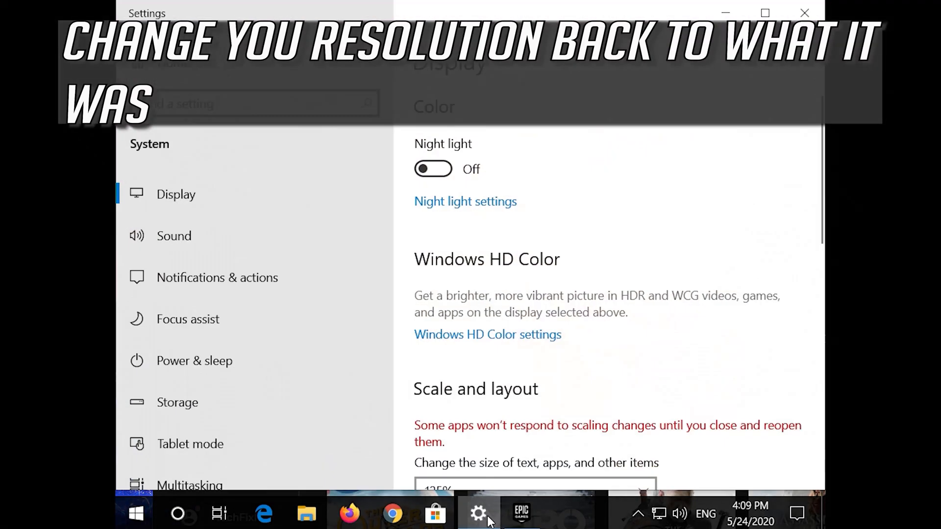
scroll("down", 3)
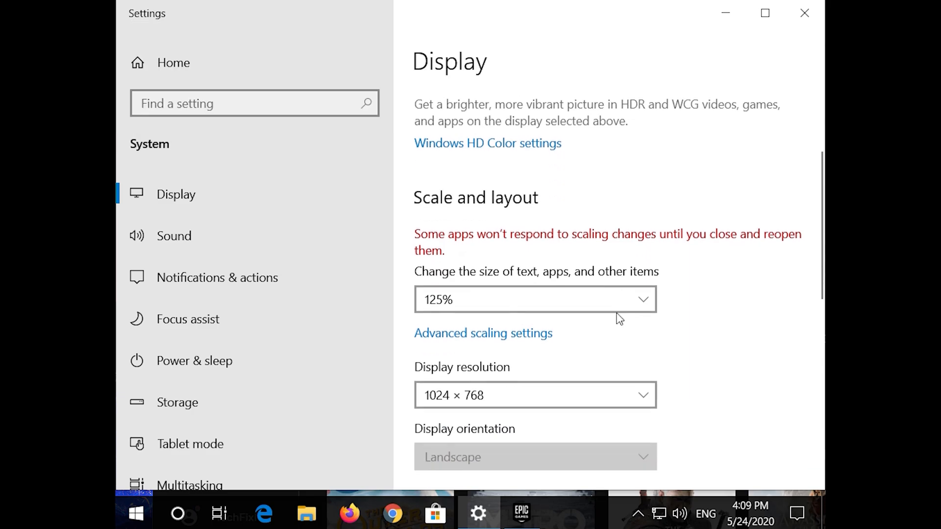
left_click(534, 395)
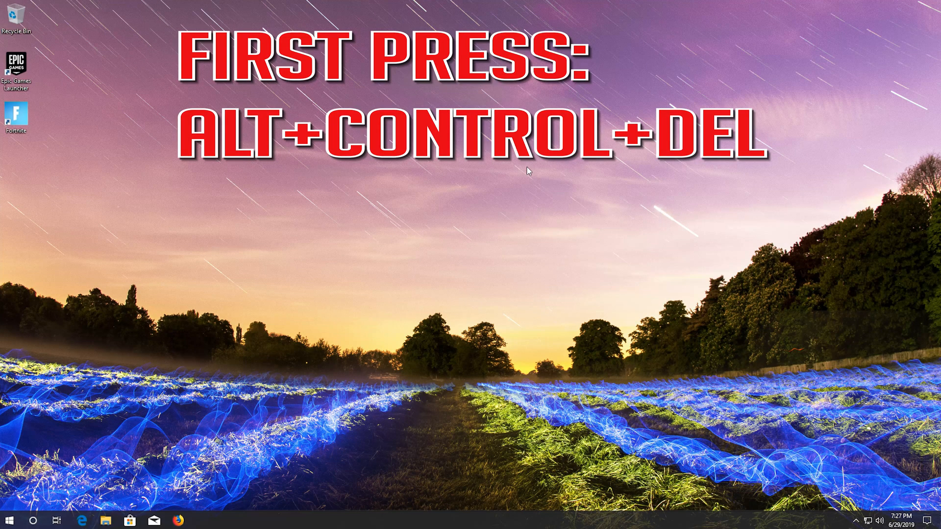
Open Task Manager from the Ctrl+Alt+Del security screen
key("ctrl+alt+delete")
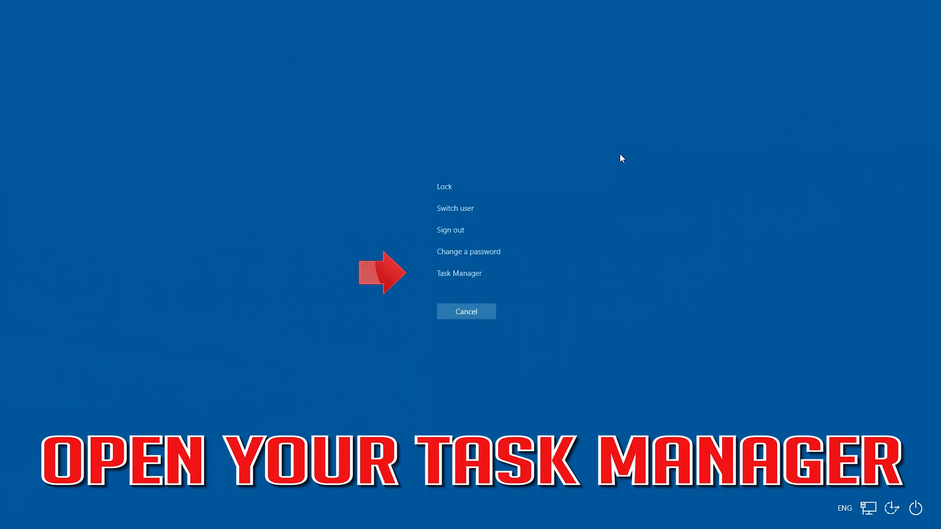
mouse_move(459, 273)
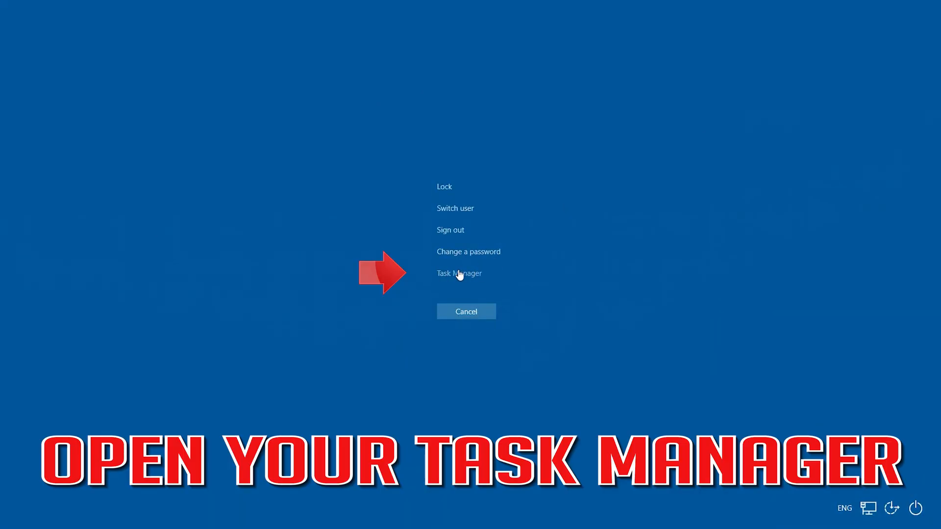
left_click(459, 273)
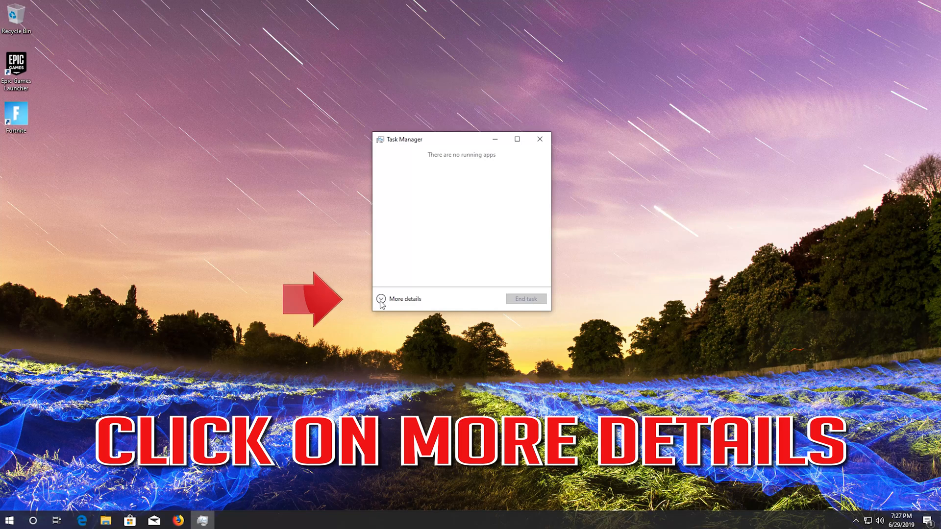
End the EpicGamesLauncher process in Task Manager's detailed view, then close Task Manager
left_click(406, 299)
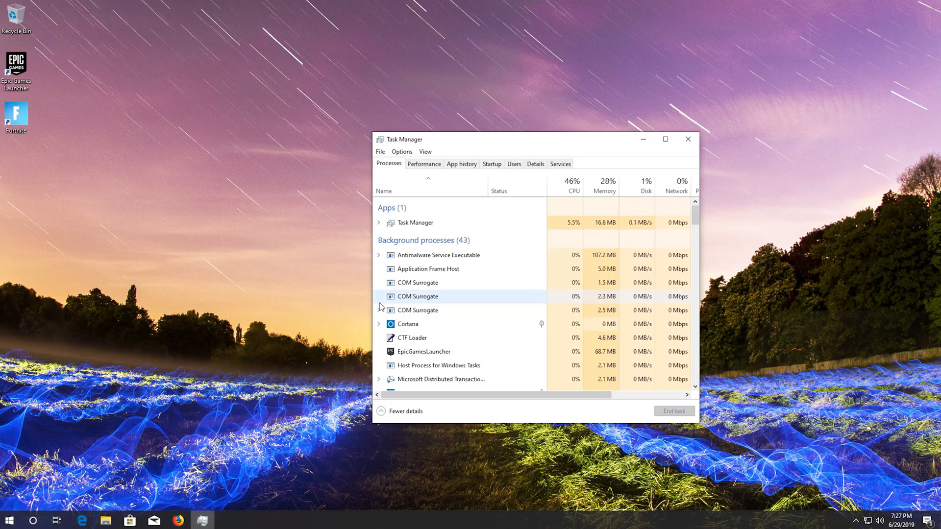
left_click(423, 351)
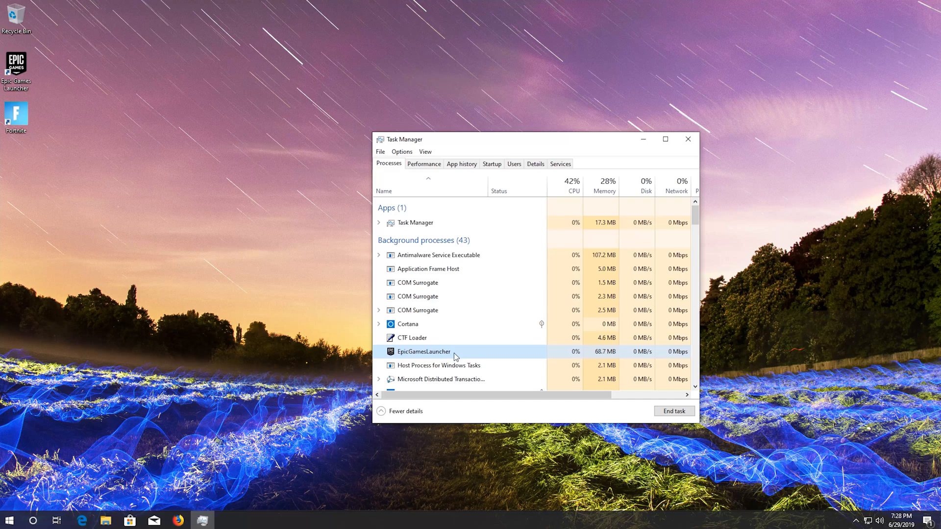
right_click(423, 352)
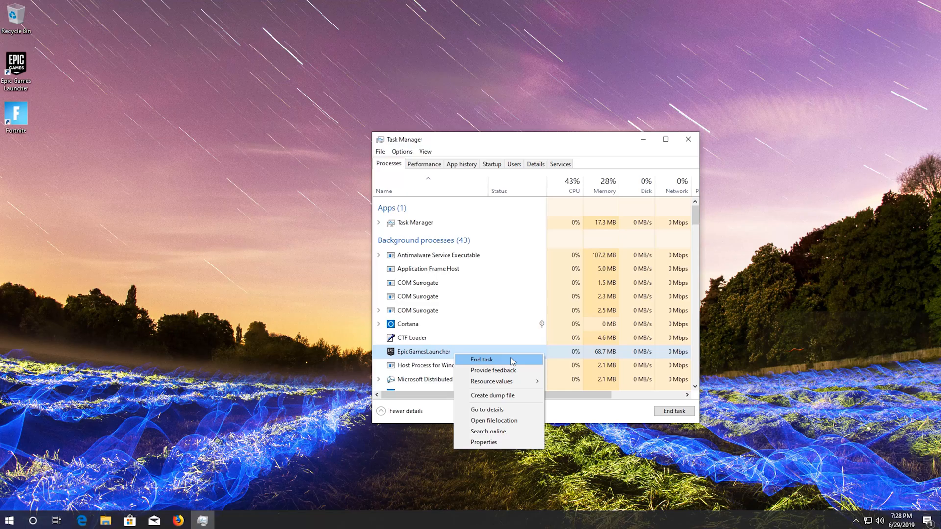
left_click(481, 359)
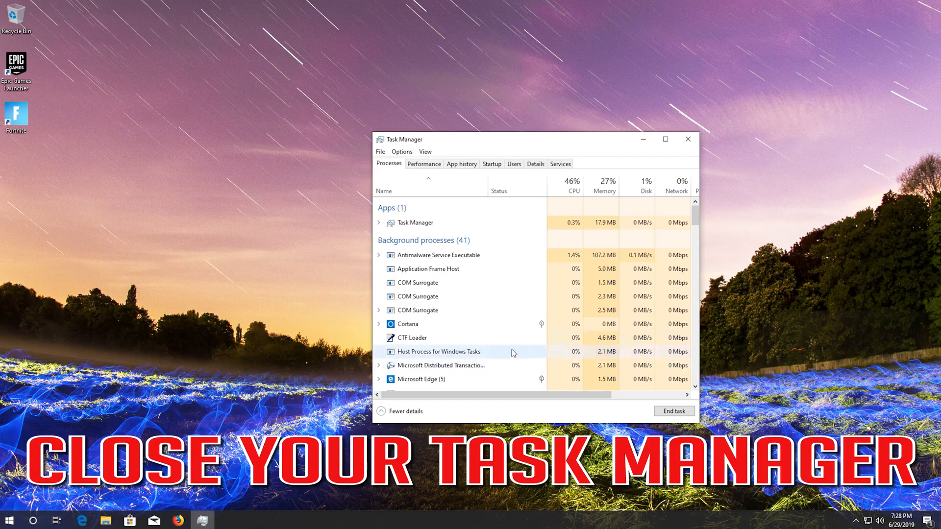
mouse_move(689, 140)
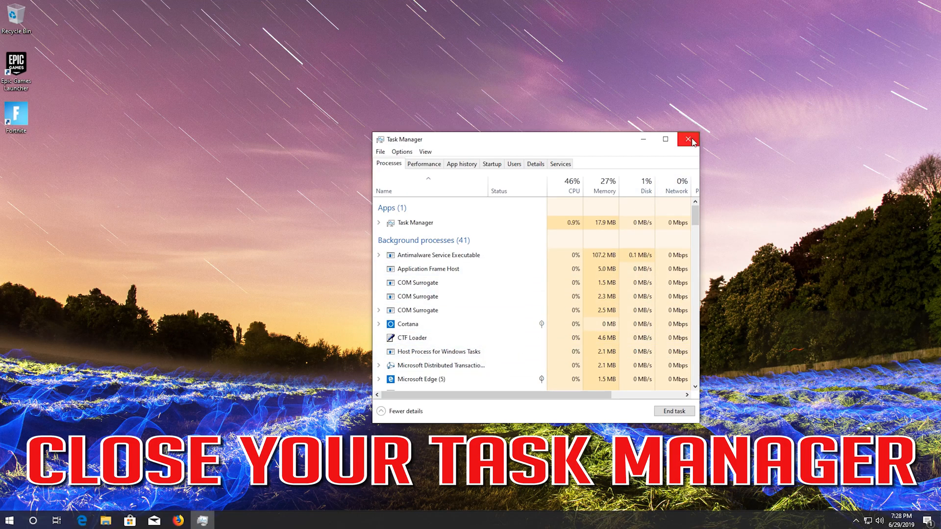
left_click(691, 139)
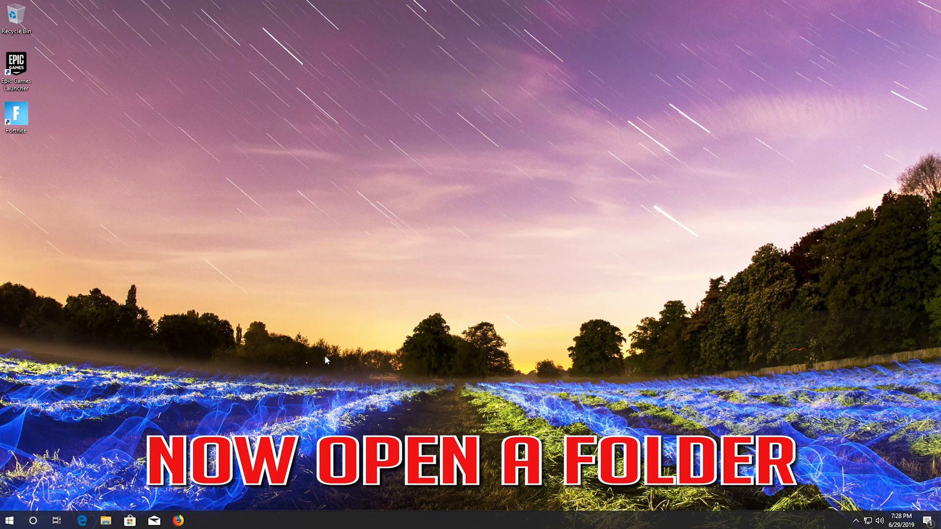
mouse_move(105, 521)
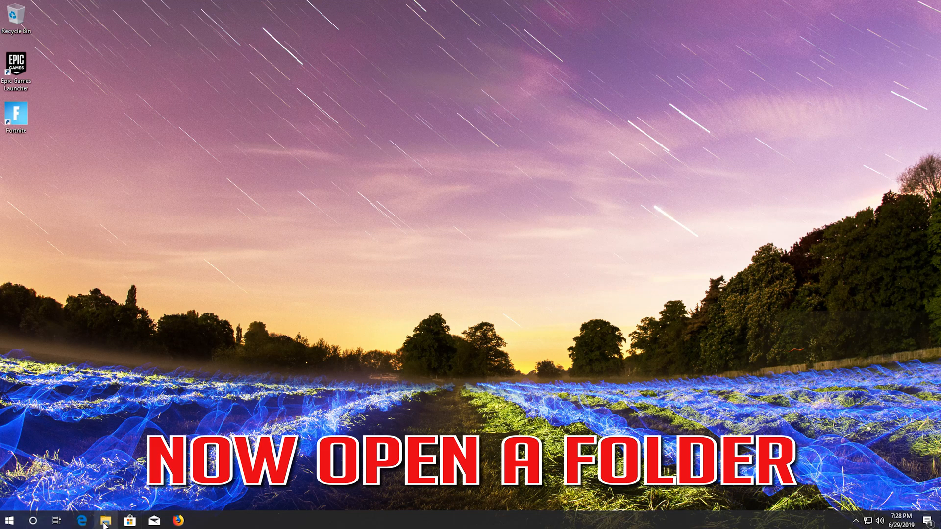
Open File Explorer on Quick access and bring up its Show/hide view options
left_click(104, 521)
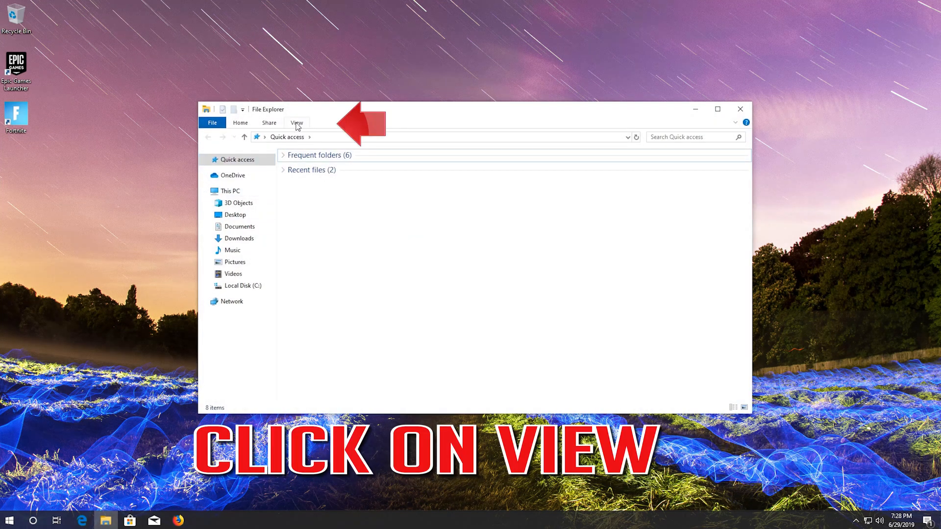
left_click(296, 123)
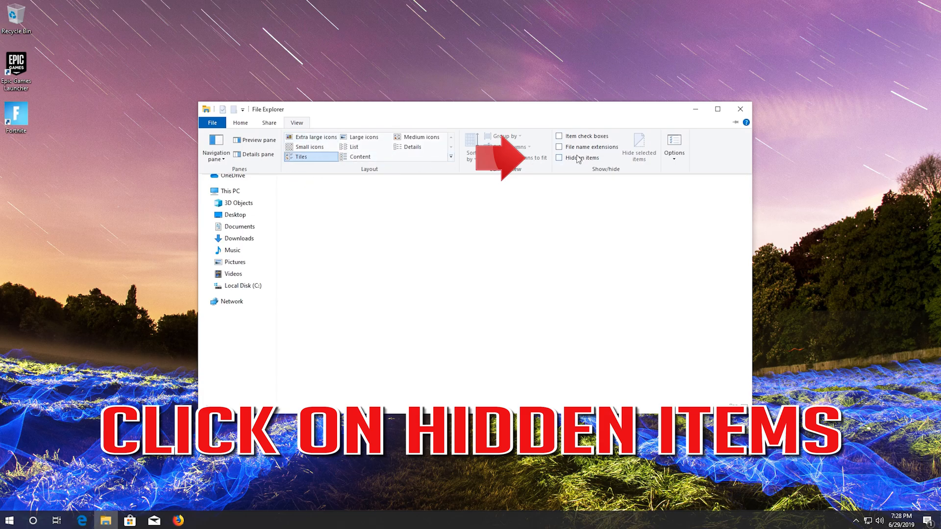
mouse_move(560, 158)
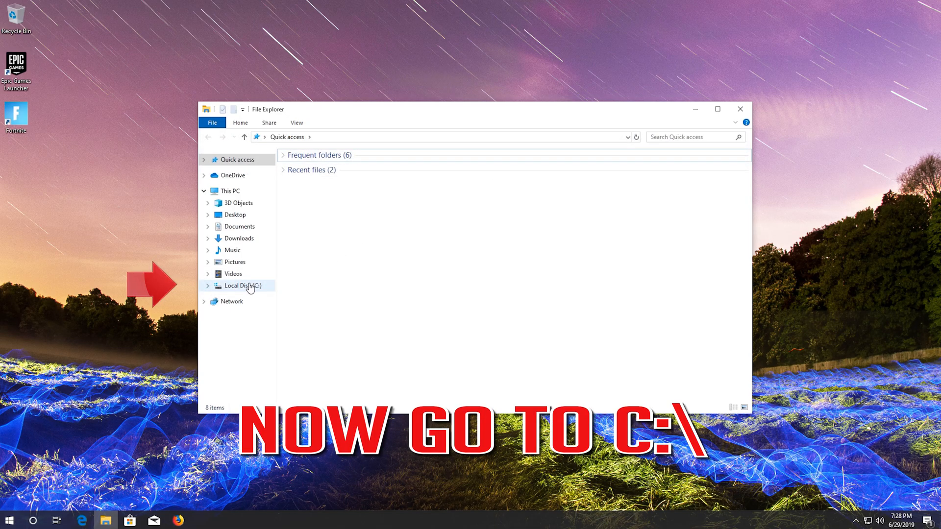
Browse to C:\Users\<profile>\AppData\Local\EpicGamesLauncher\Saved in File Explorer
left_click(243, 285)
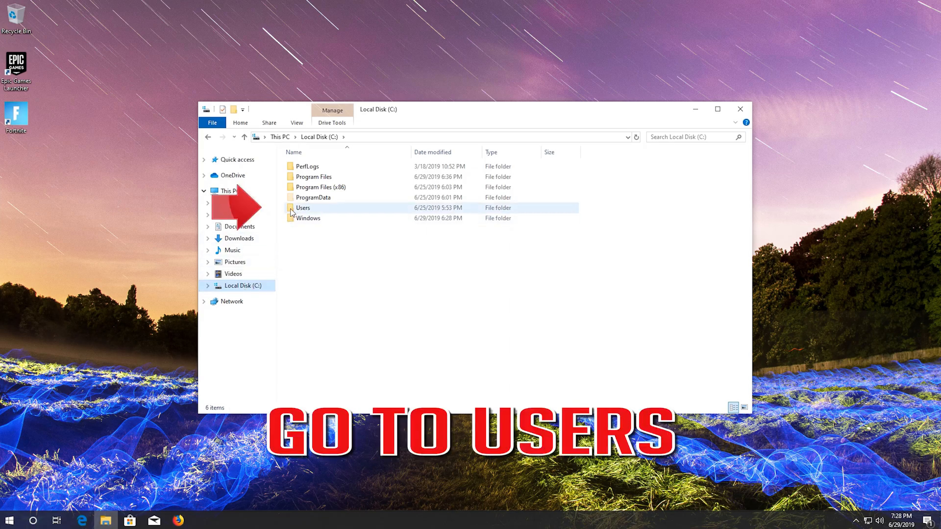
mouse_move(322, 215)
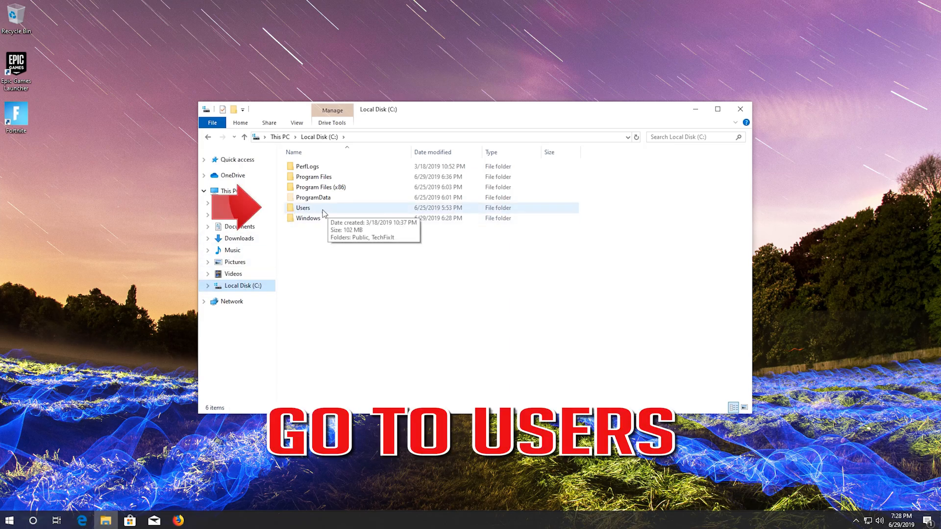
double_click(303, 208)
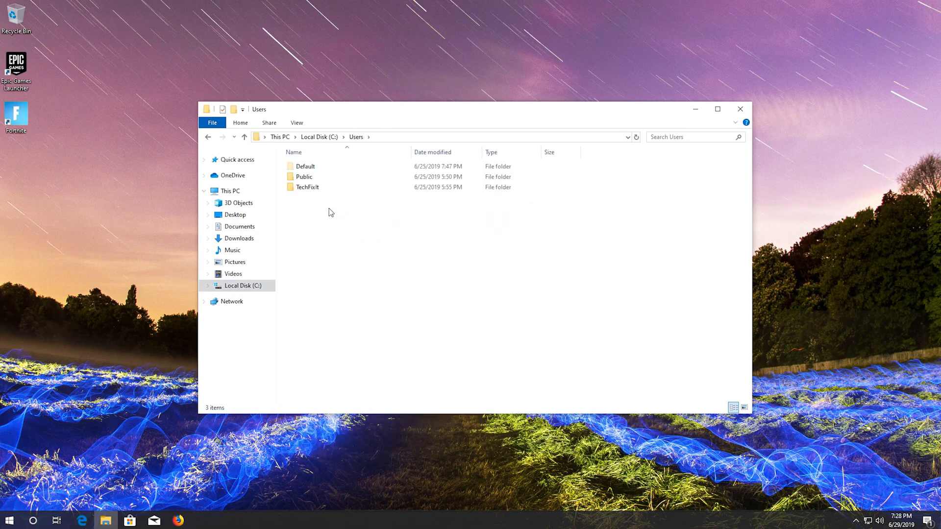
left_click(307, 187)
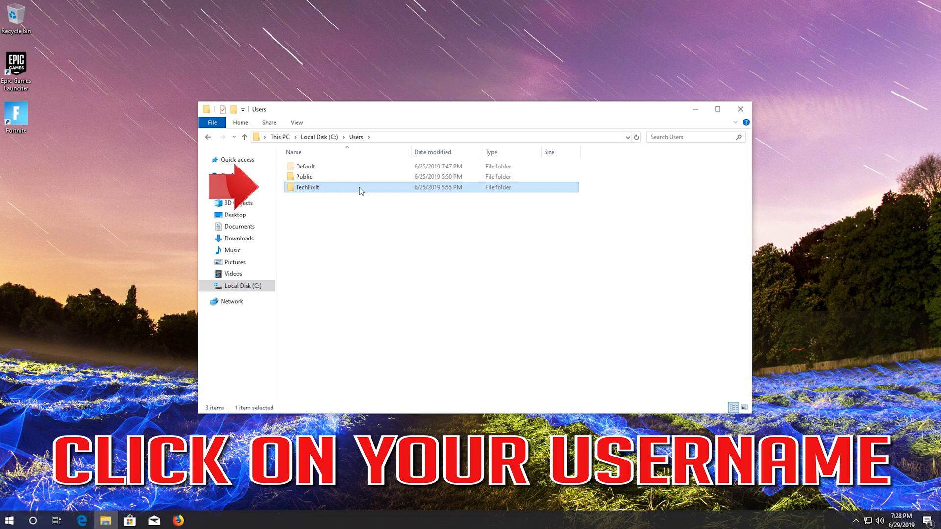
mouse_move(384, 192)
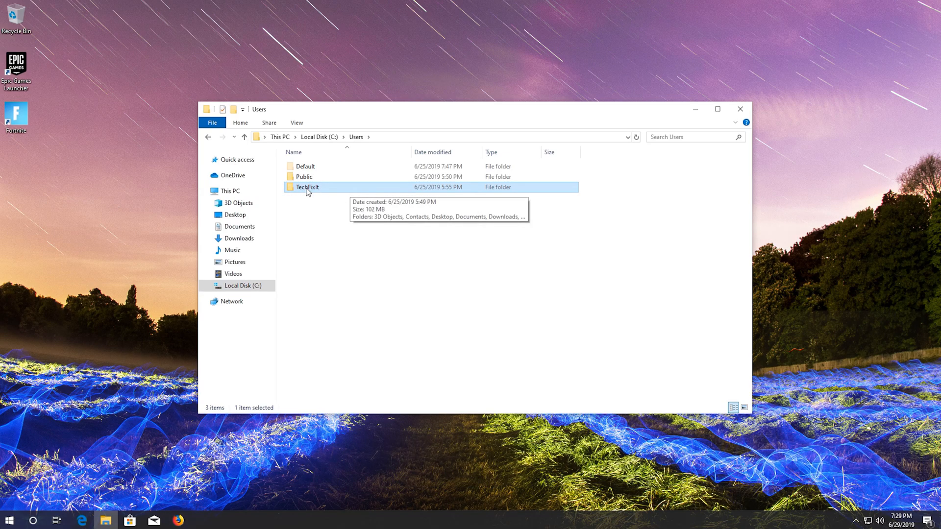
double_click(307, 187)
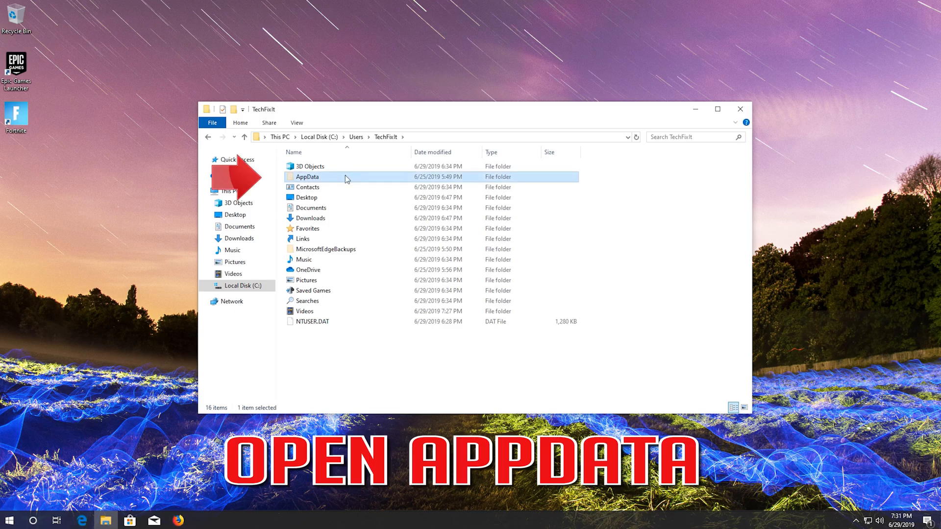
mouse_move(331, 181)
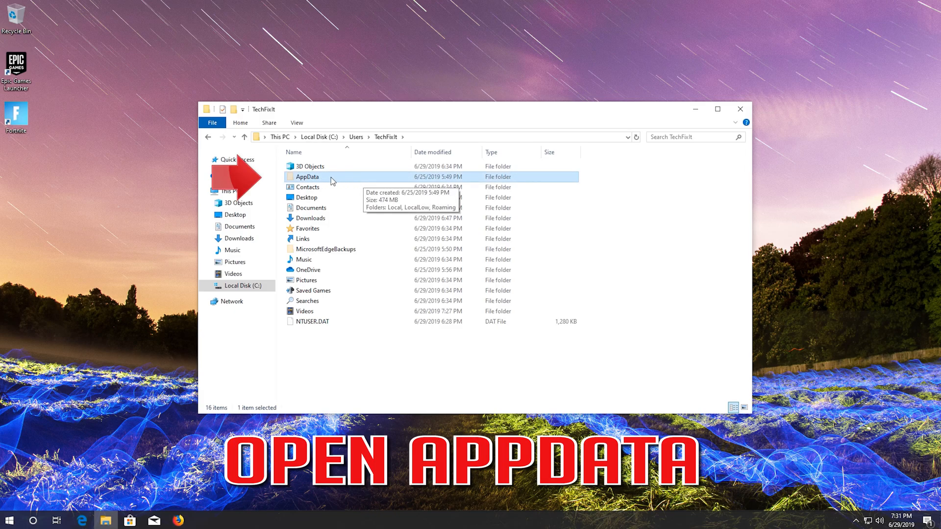
mouse_move(345, 182)
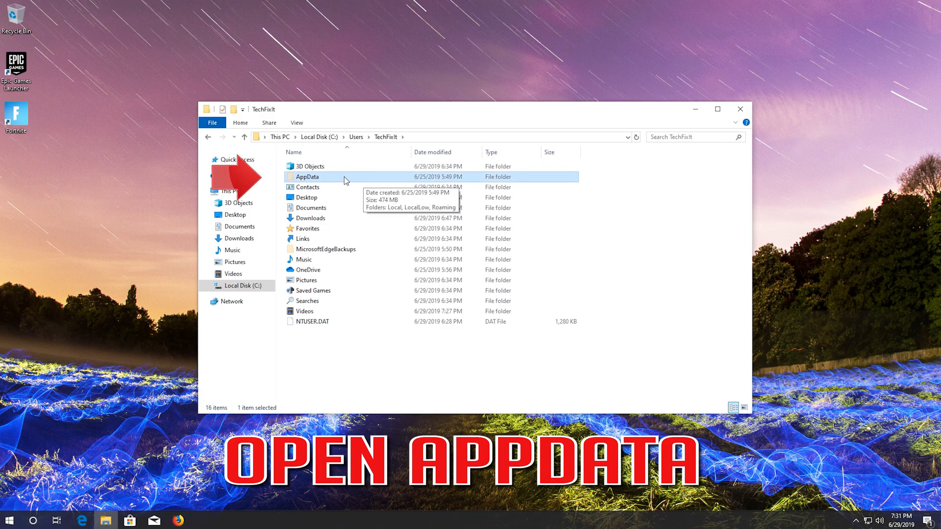
double_click(308, 176)
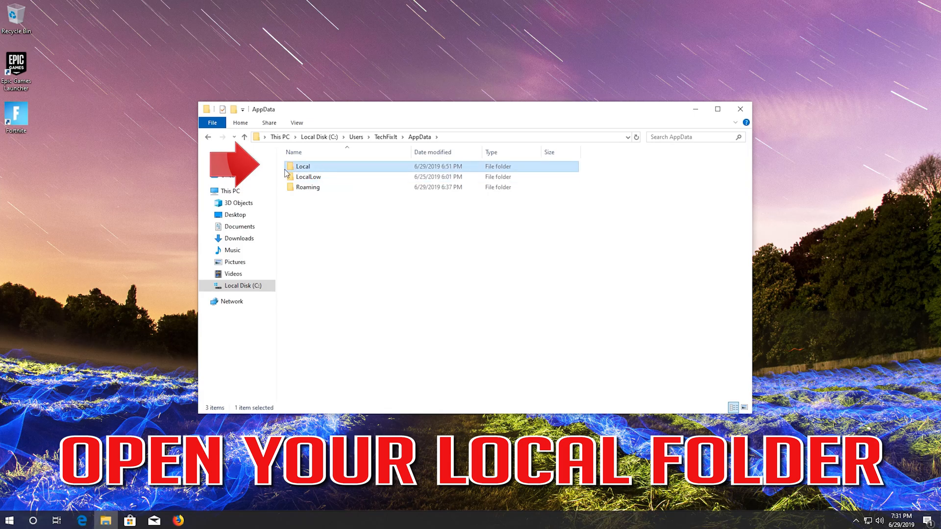
mouse_move(347, 169)
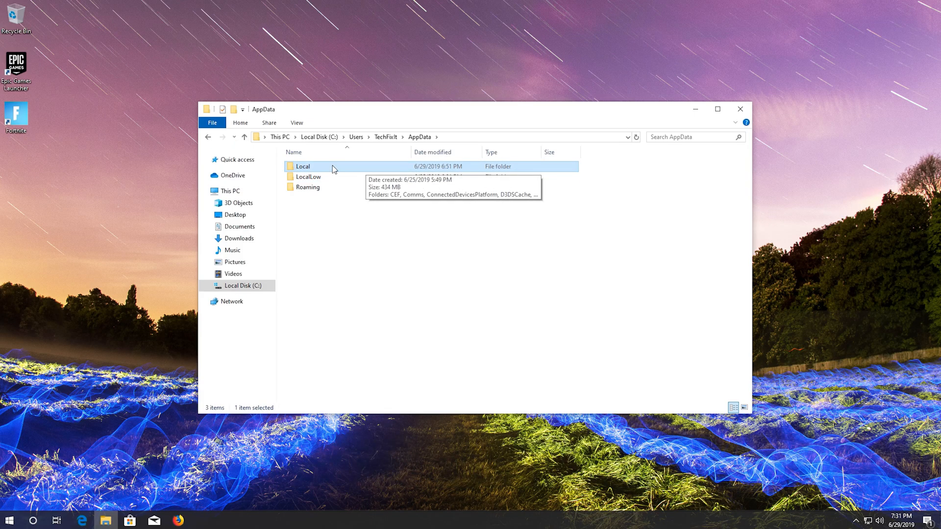
double_click(302, 166)
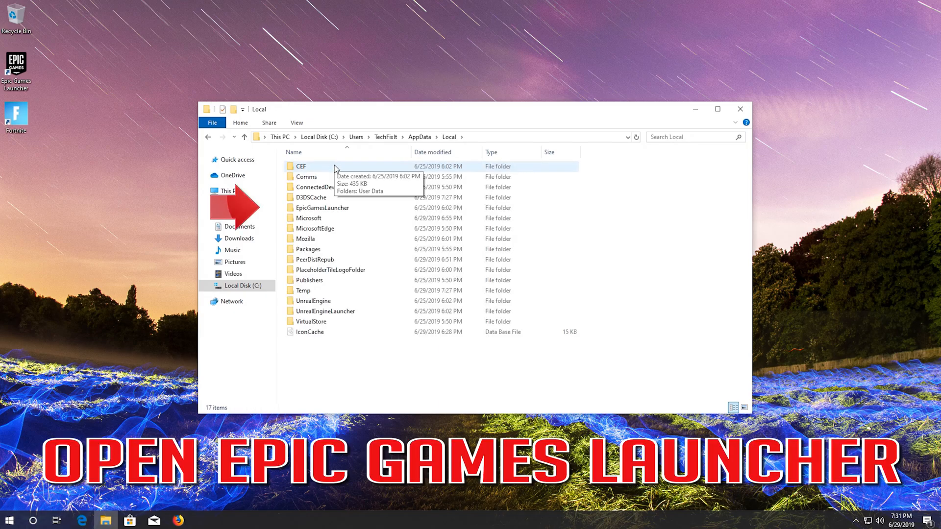
left_click(323, 208)
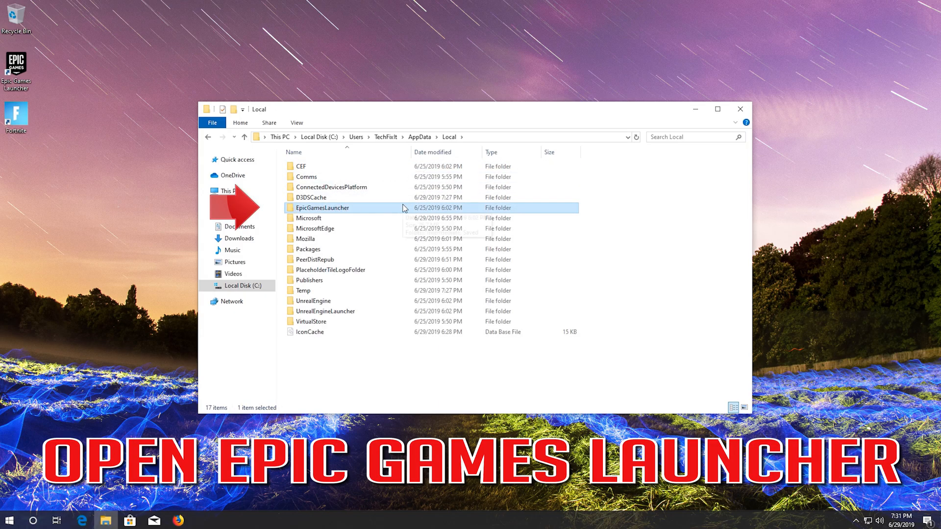
mouse_move(378, 211)
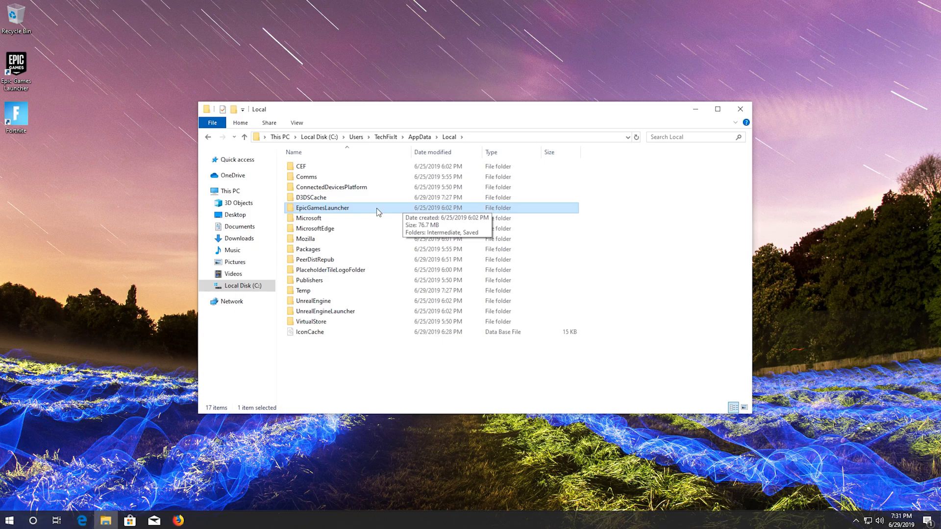
double_click(323, 208)
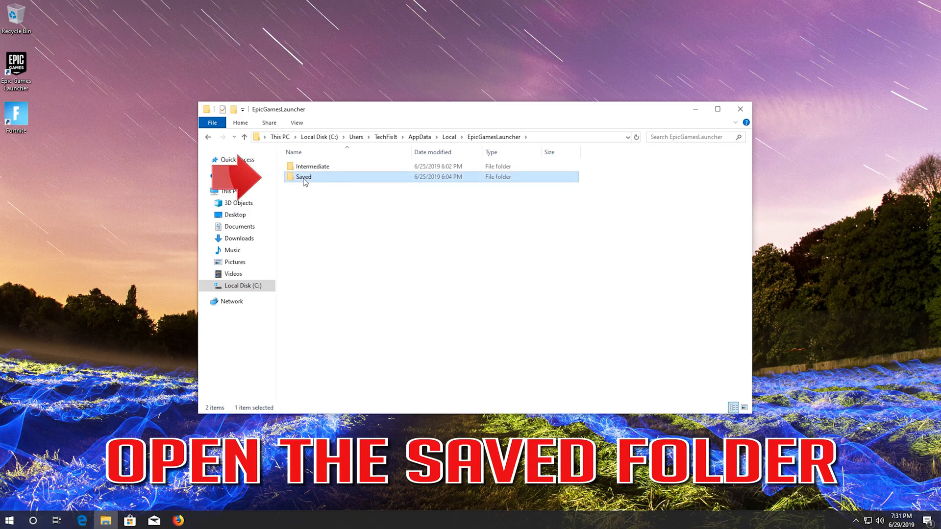
mouse_move(345, 183)
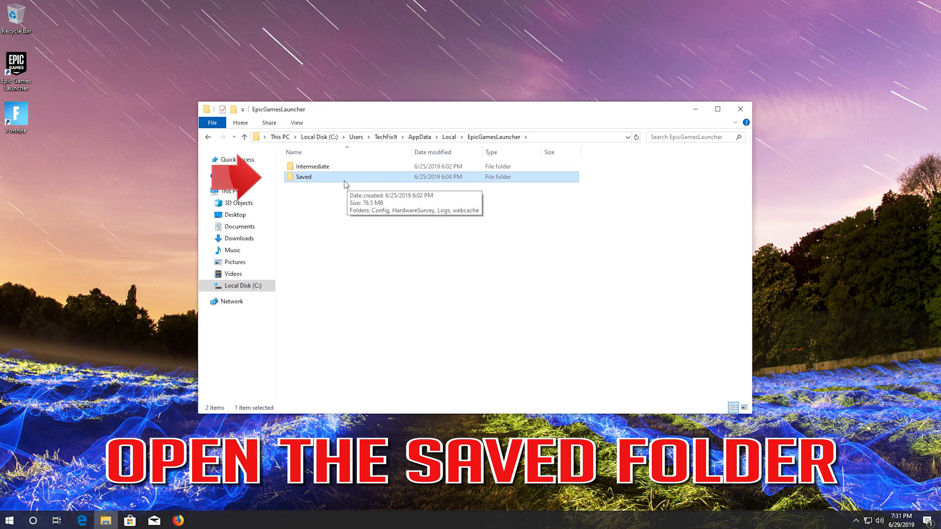
double_click(303, 176)
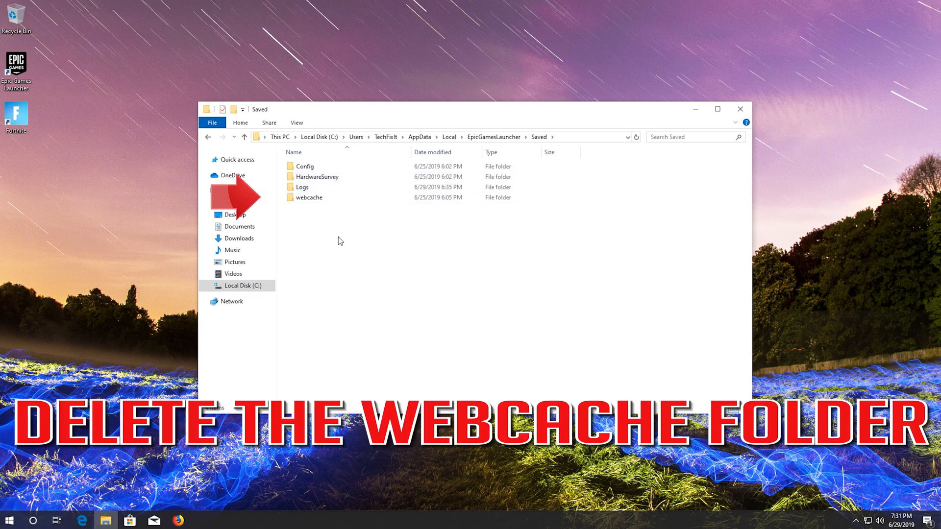
Delete the webcache folder, close File Explorer, and relaunch Epic Games Launcher from the desktop
left_click(309, 198)
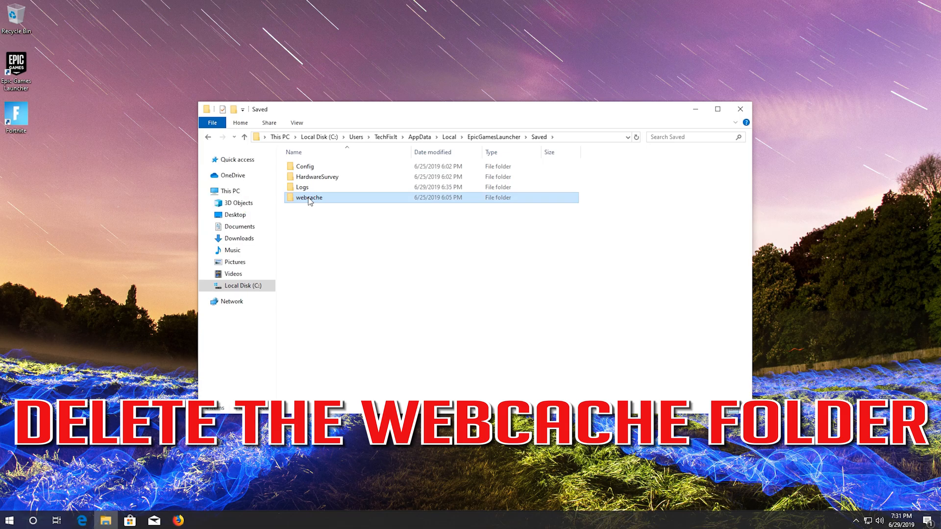
key("Delete")
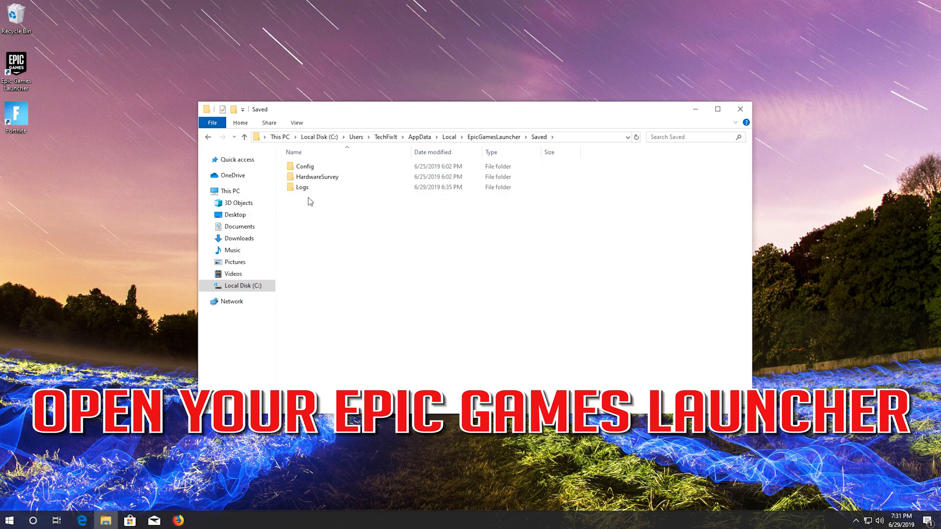
mouse_move(740, 109)
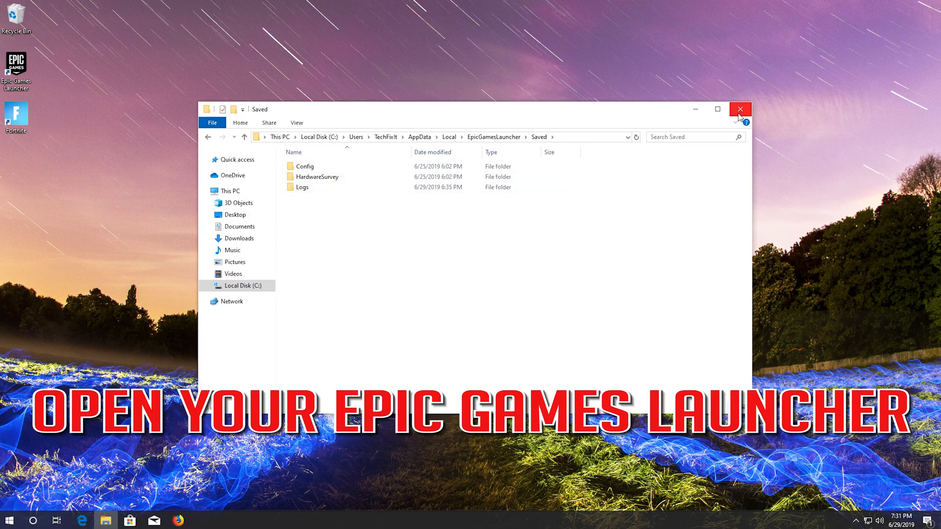
left_click(740, 109)
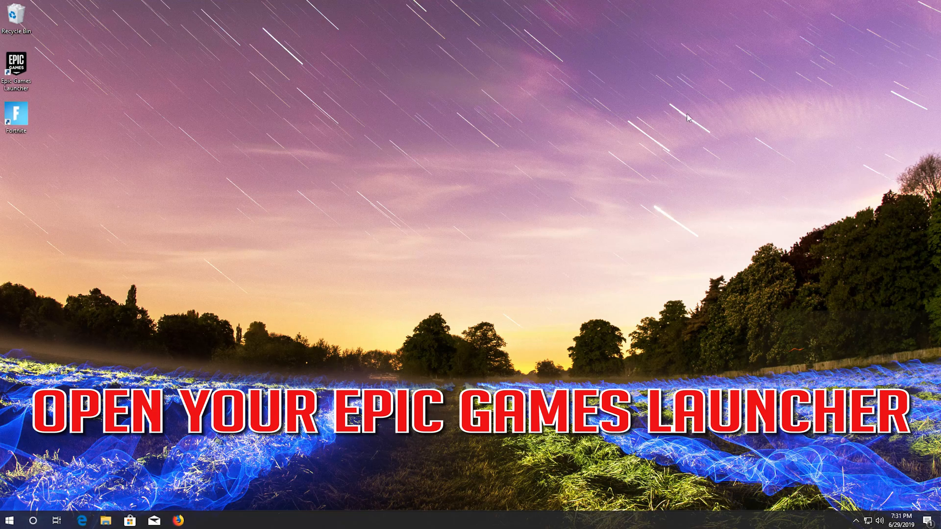
mouse_move(16, 63)
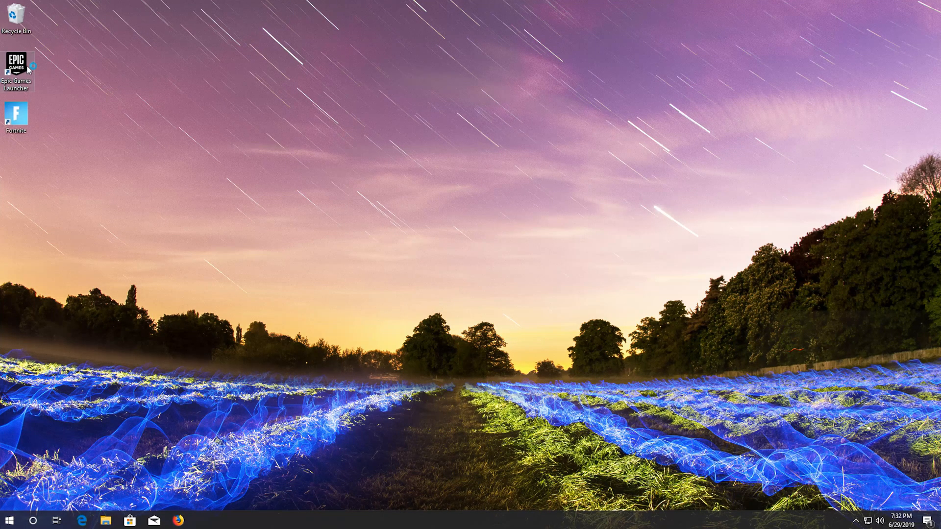
double_click(17, 64)
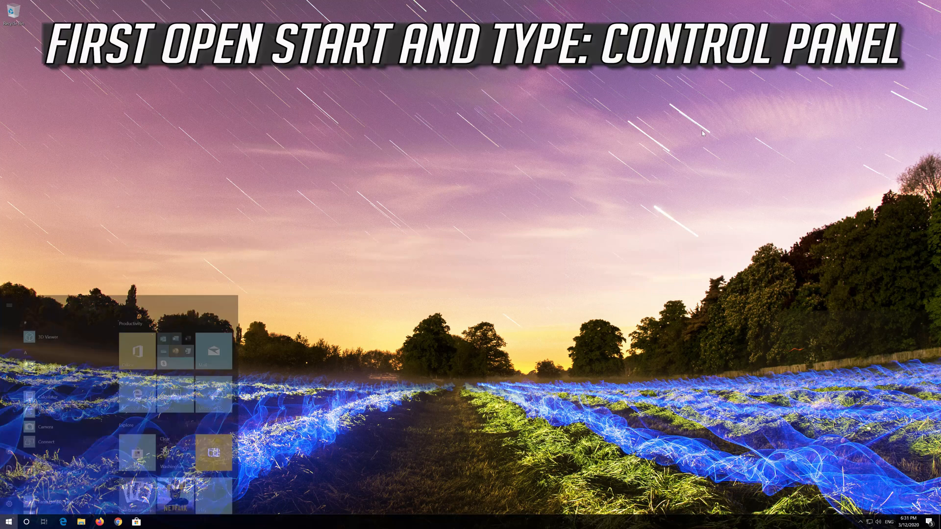
Search Start for 'control panel' and open the Control Panel result
type("control")
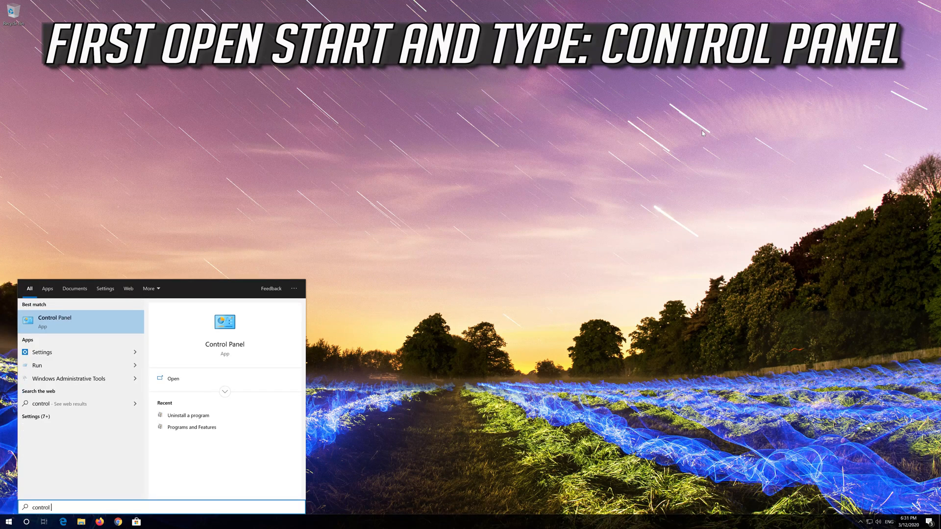
type("panel")
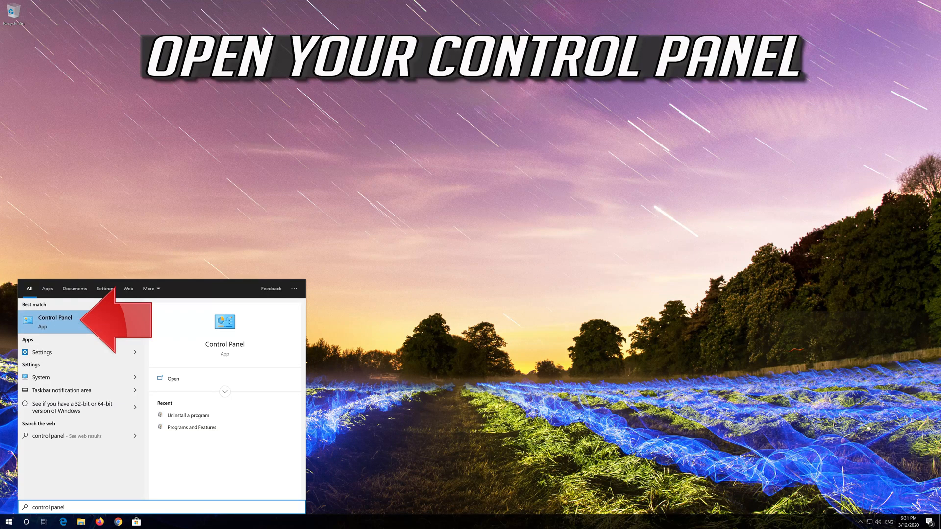
left_click(55, 322)
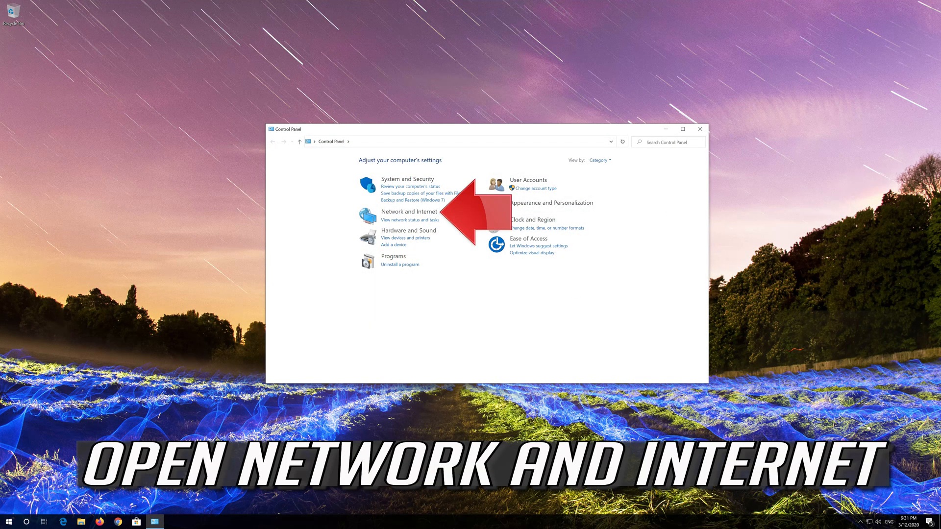
mouse_move(410, 212)
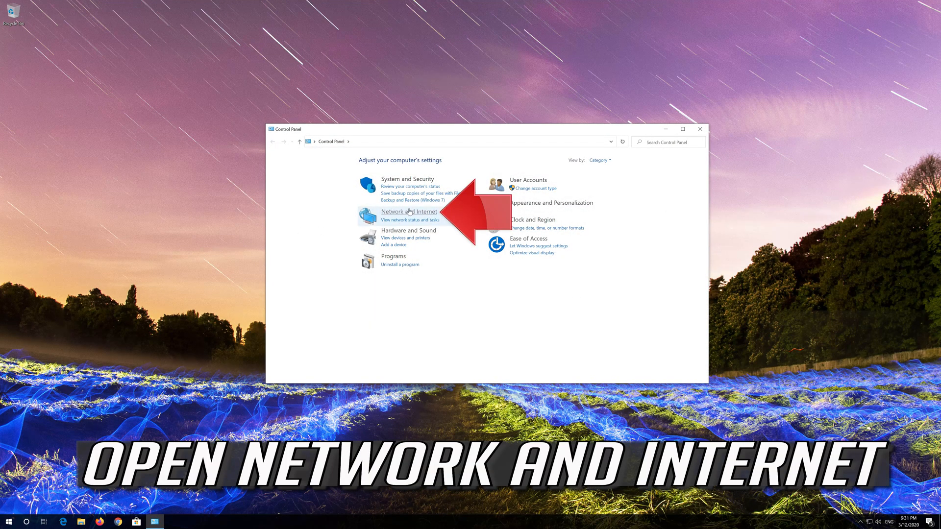
Go from Network and Internet through Network and Sharing Center to Change adapter settings
left_click(409, 211)
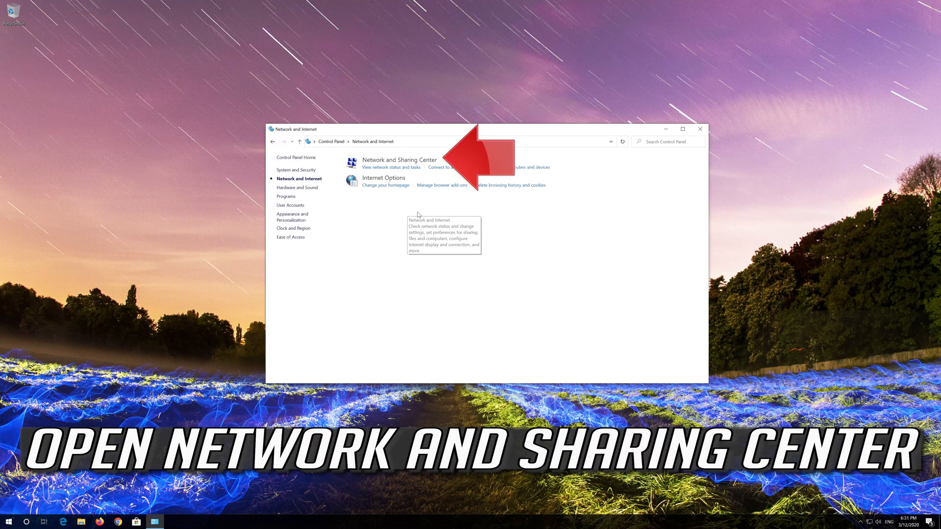
mouse_move(415, 207)
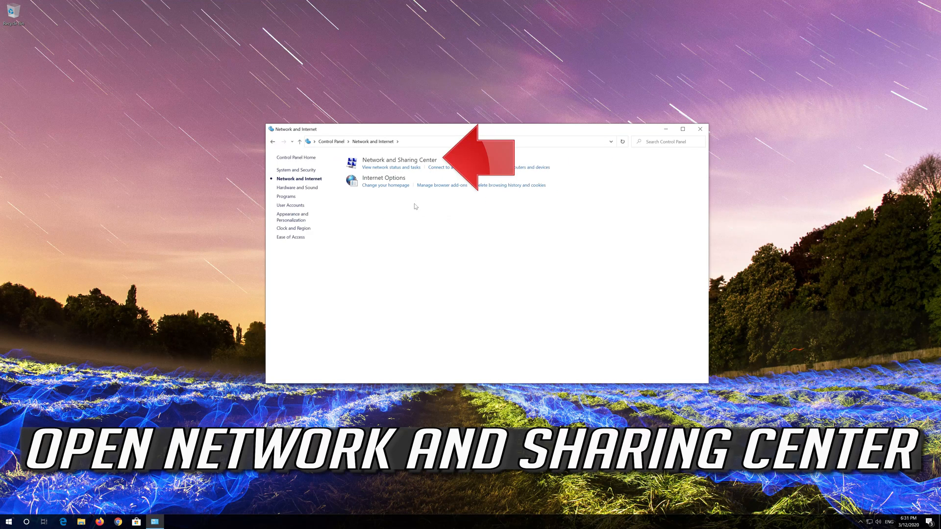
mouse_move(400, 160)
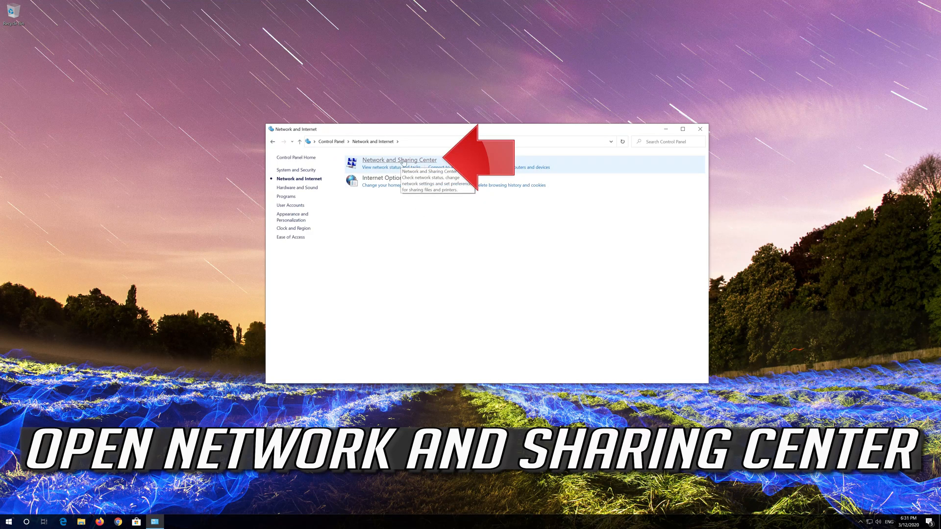
left_click(399, 160)
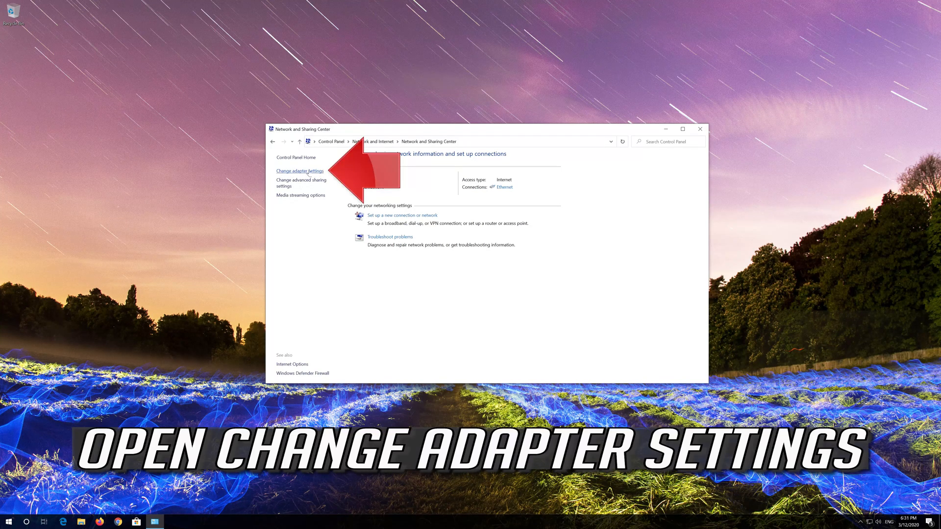
left_click(300, 171)
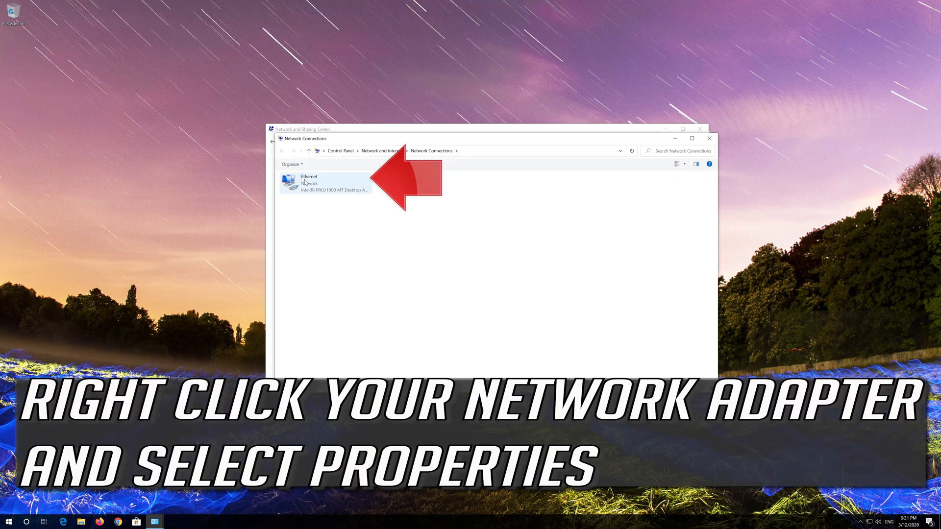
Open the Ethernet adapter's Internet Protocol Version 4 (TCP/IPv4) properties
left_click(327, 182)
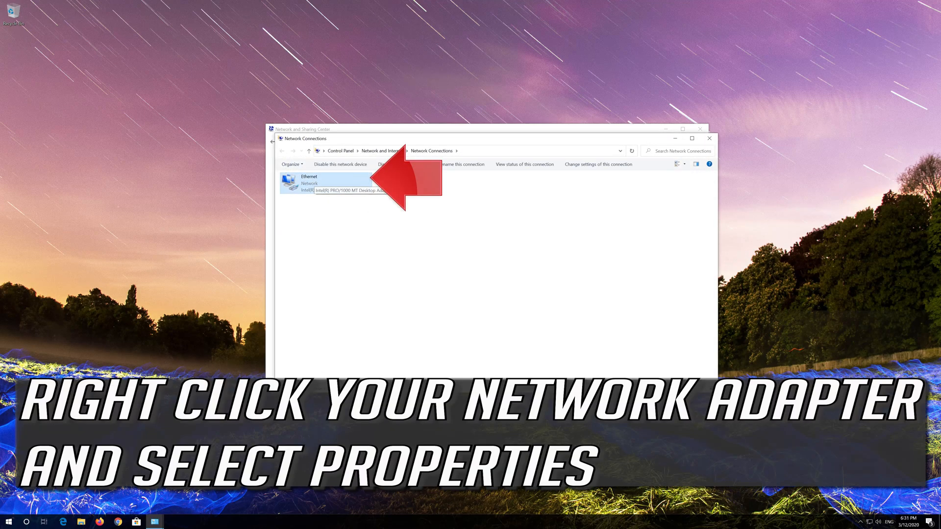
right_click(307, 183)
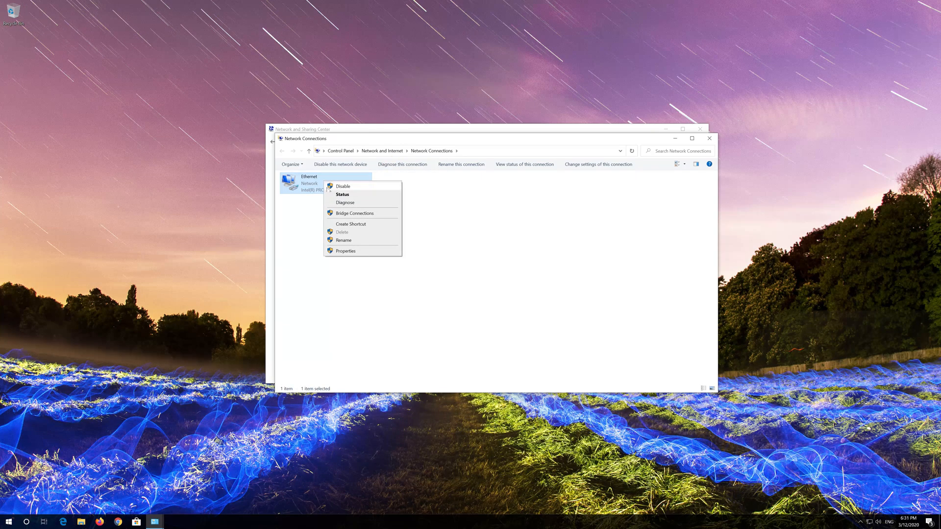
mouse_move(345, 251)
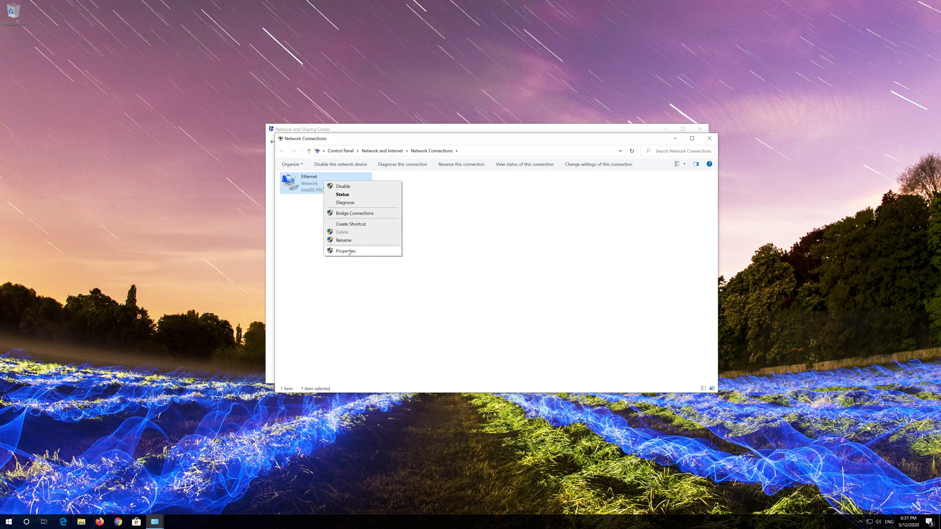
left_click(346, 251)
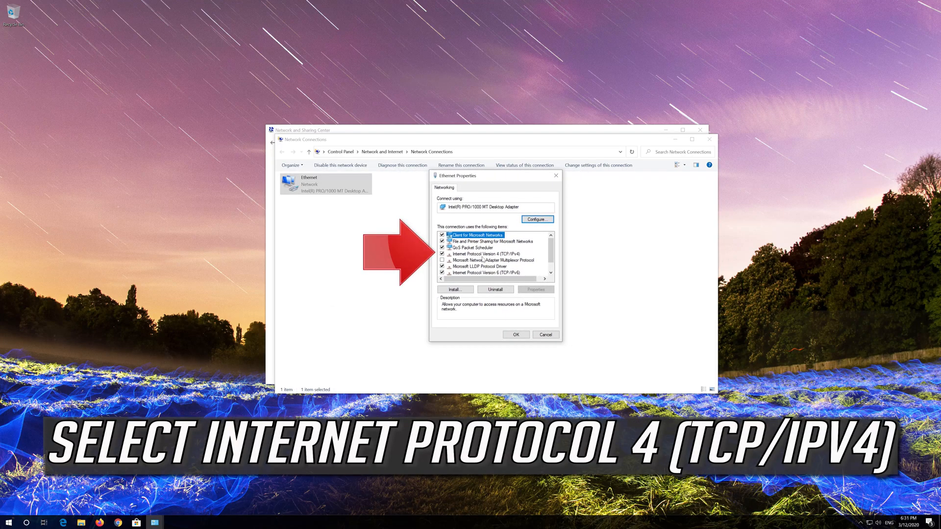
left_click(485, 253)
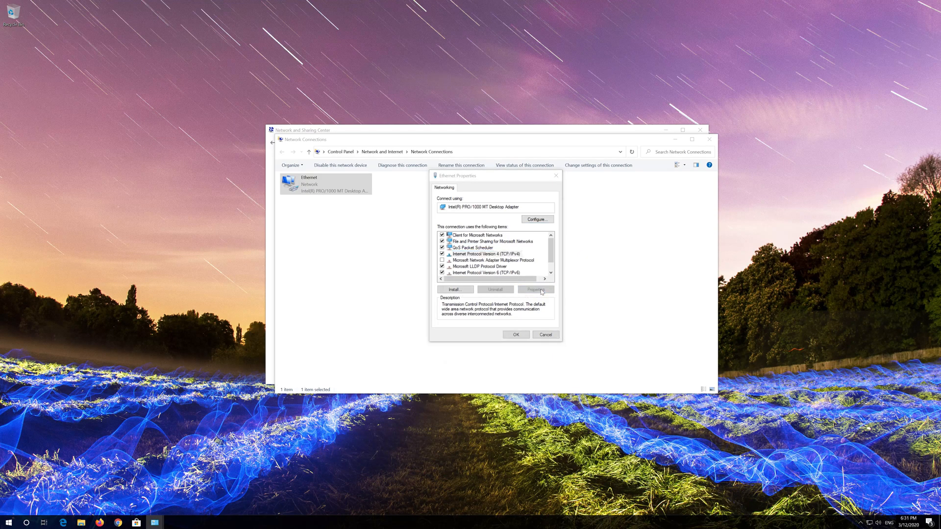
left_click(535, 289)
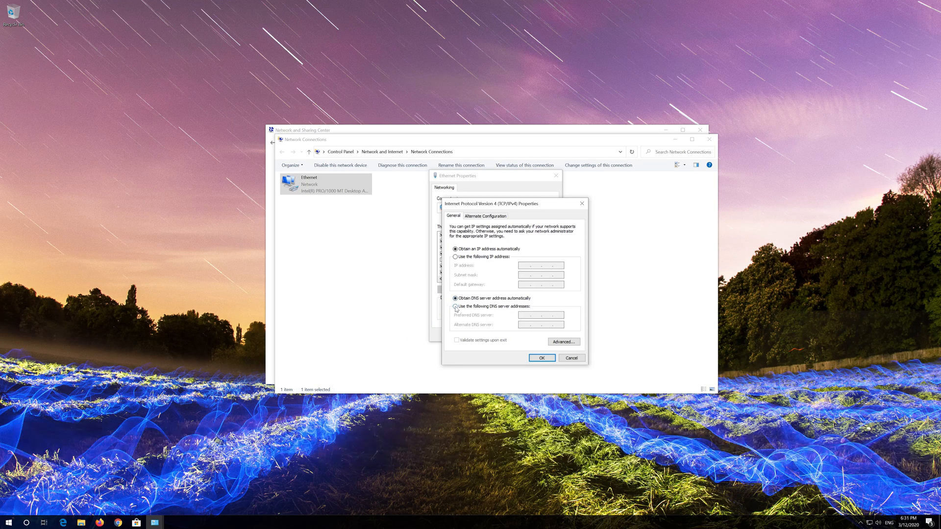
Switch IPv4 to manual DNS with preferred 1.1.1.1 and alternate 1.0.0.1, then confirm
left_click(456, 307)
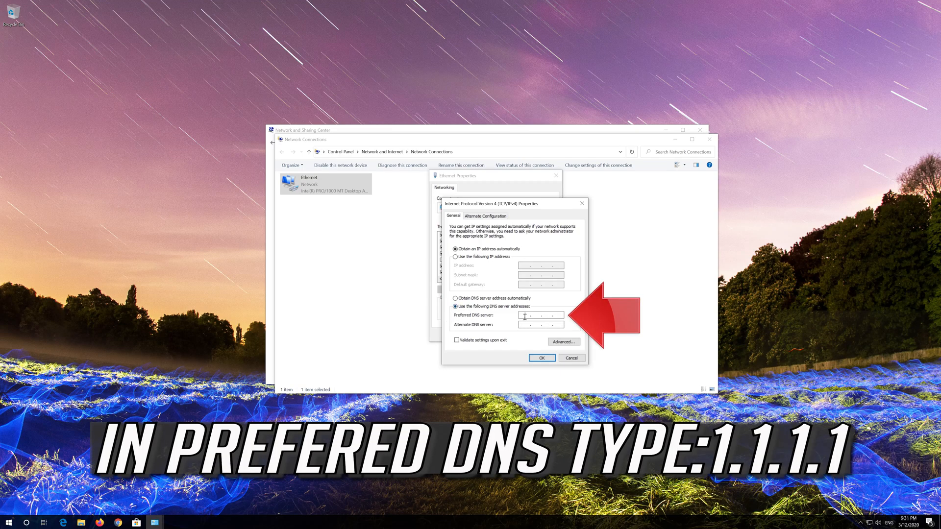
type("1")
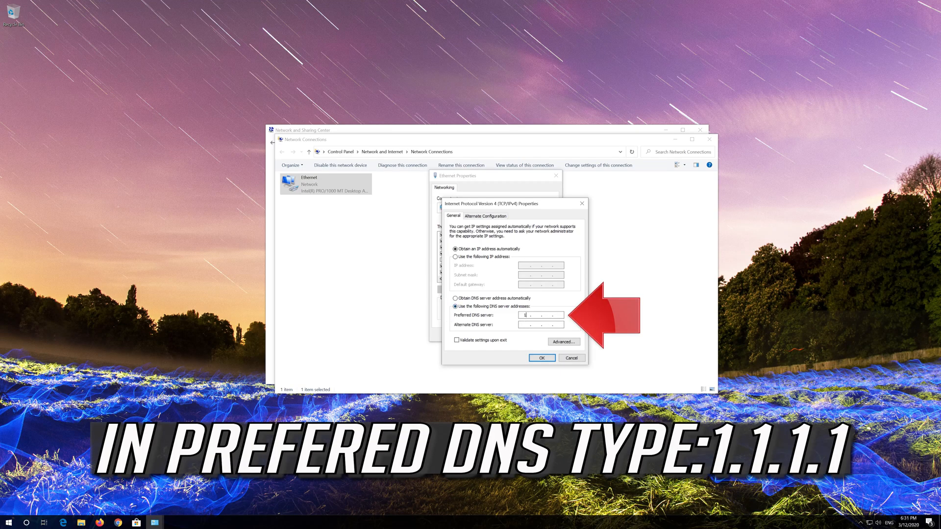
type("1")
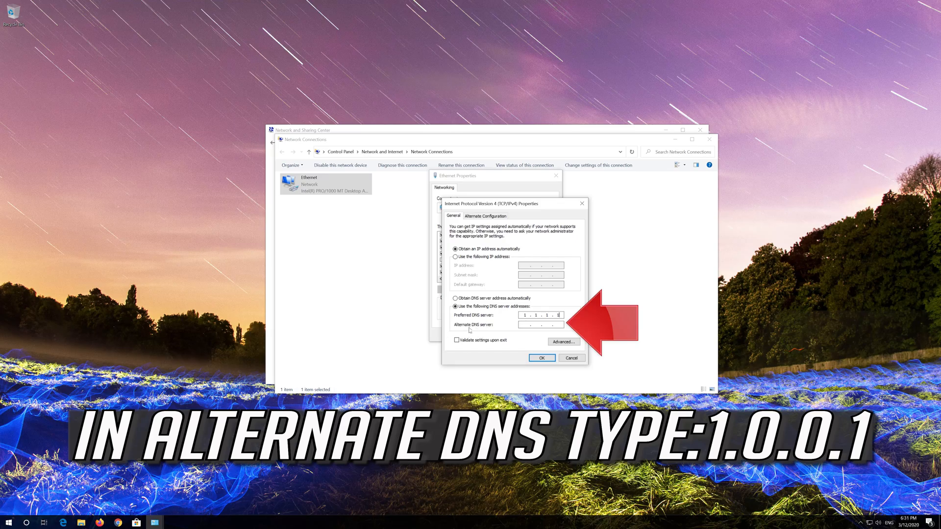
type("1.0.0.1")
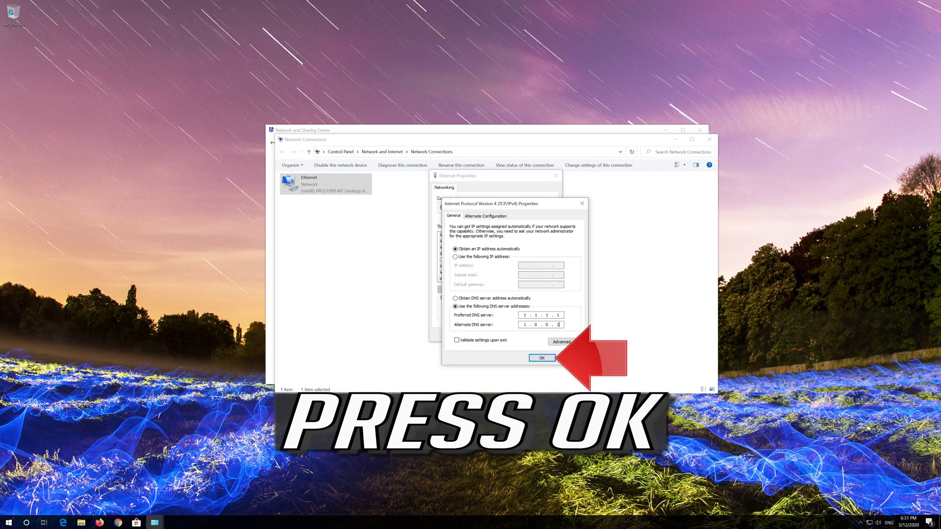
mouse_move(481, 385)
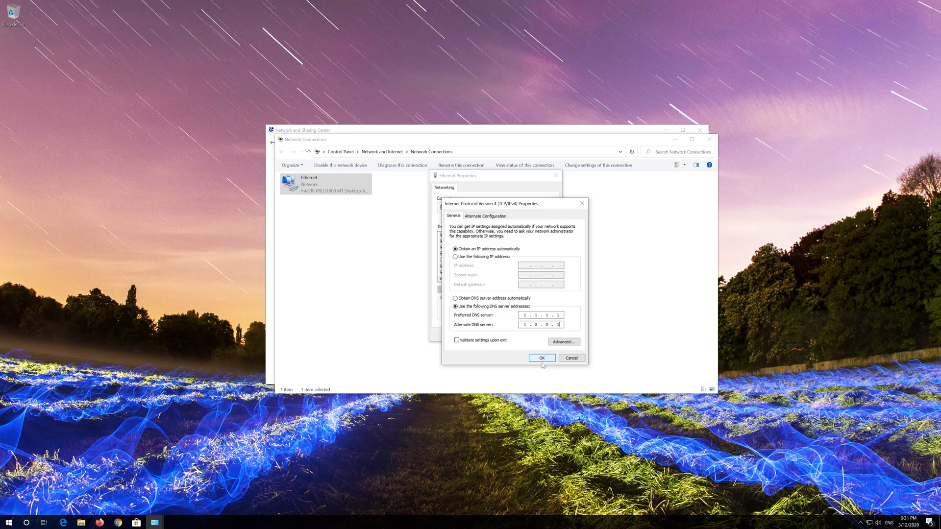
left_click(541, 358)
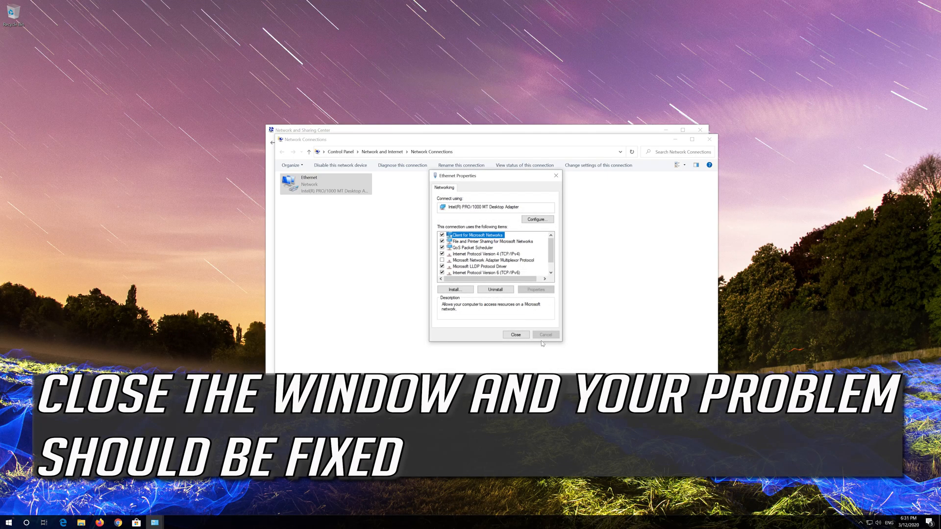